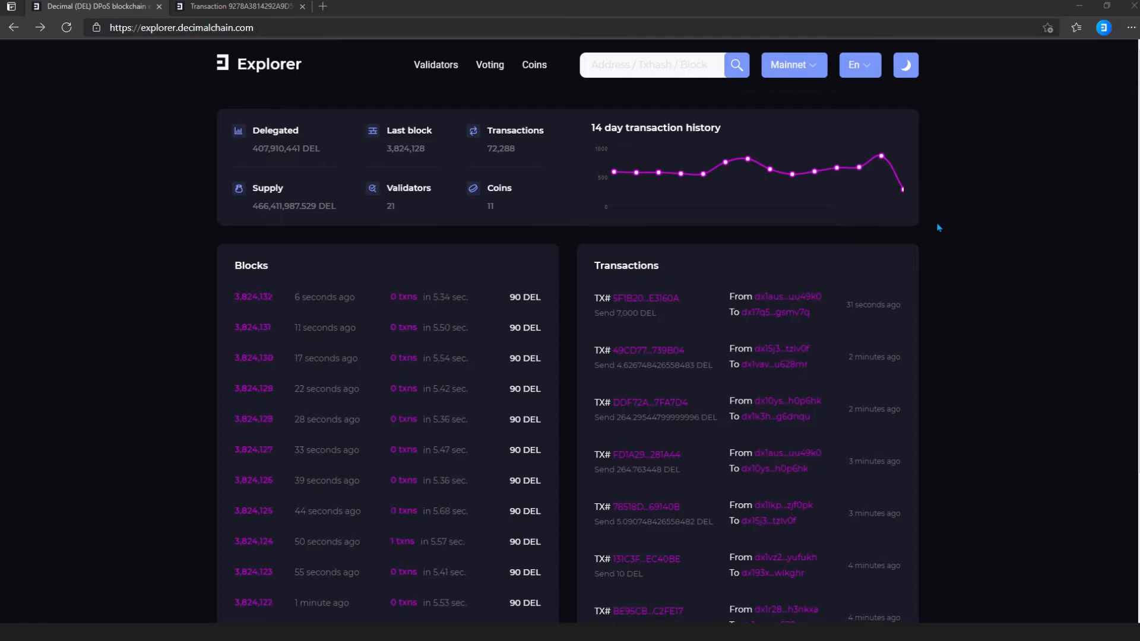
Enter the transaction hash ending 87A06E2AFA76110B78DAC into the explorer search field
left_click(651, 64)
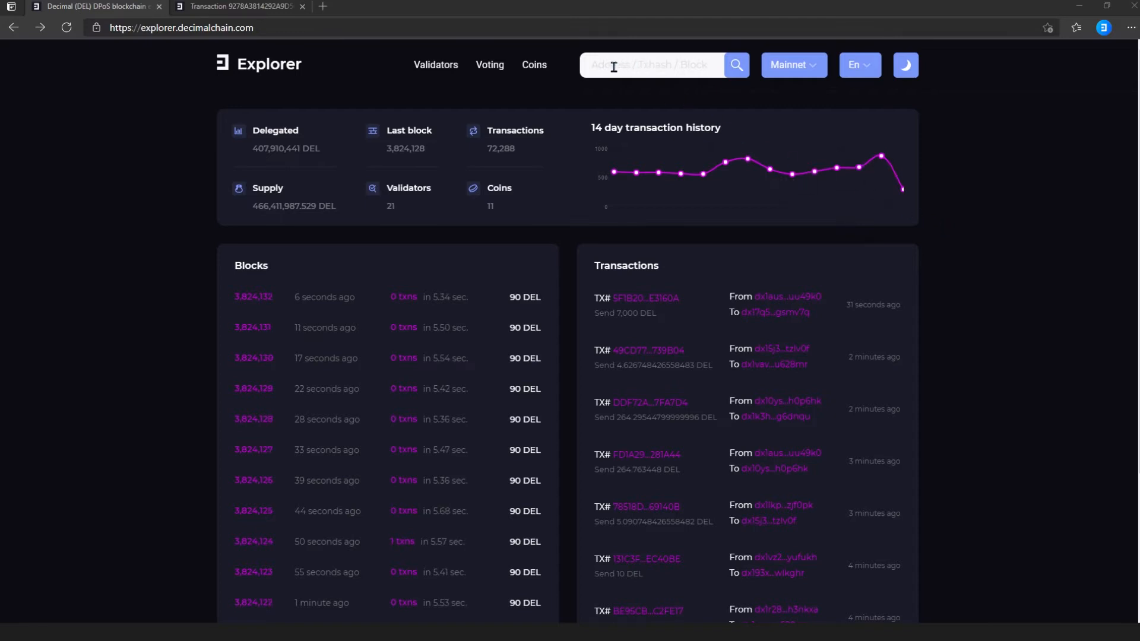
type("87A06E2AFA76110B78DAC")
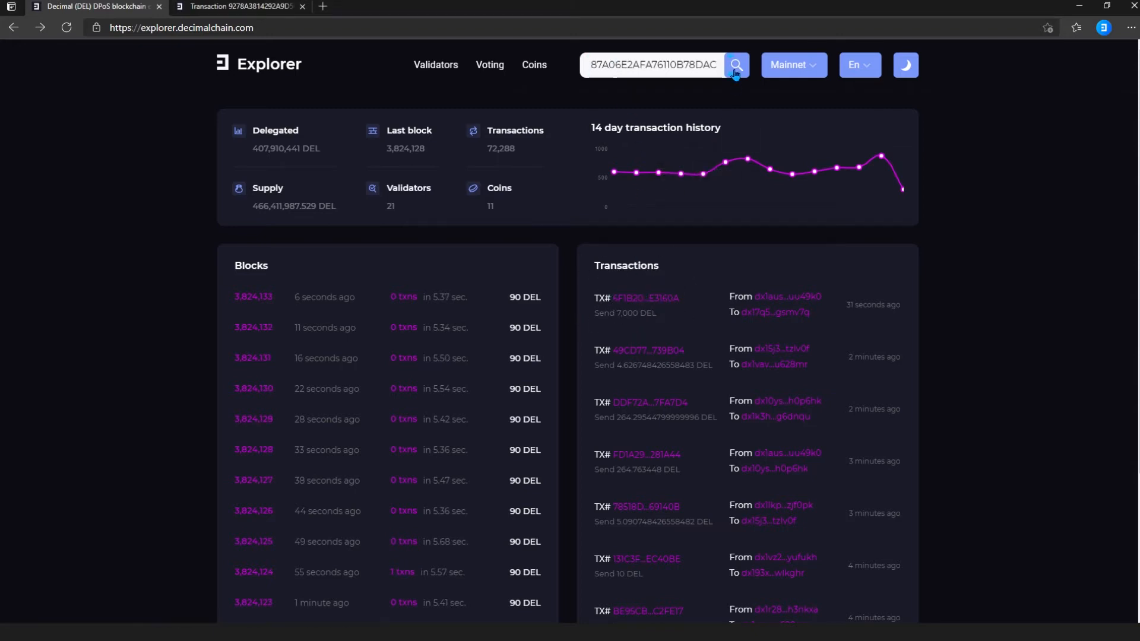
Look up the hash and review the Delegate DEL 480 transaction's timestamp and type
left_click(735, 64)
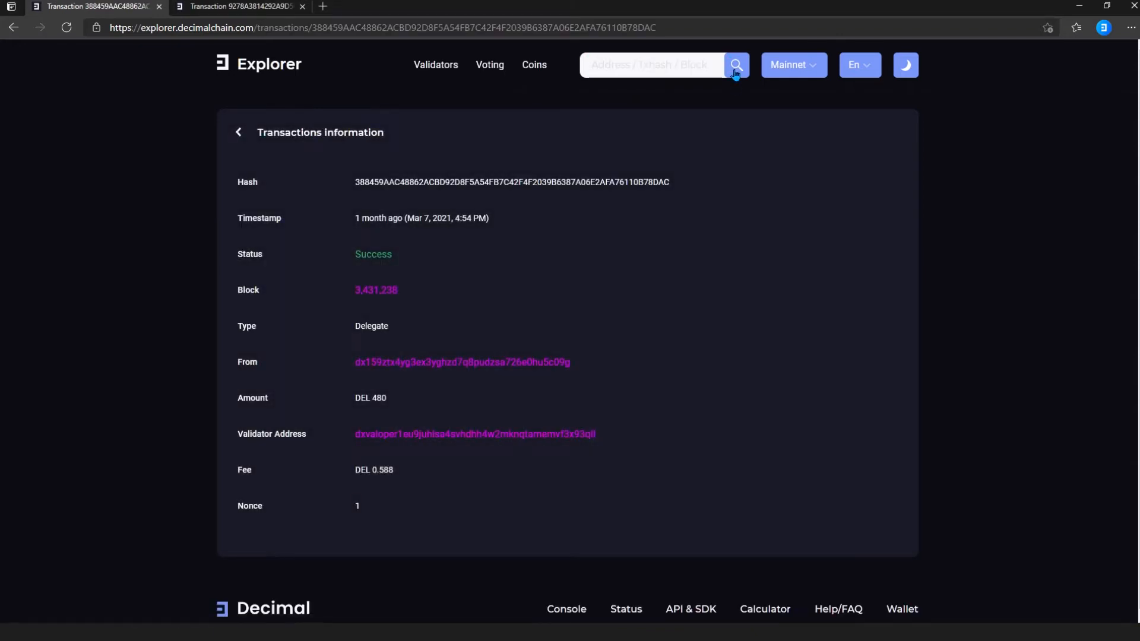
mouse_move(721, 121)
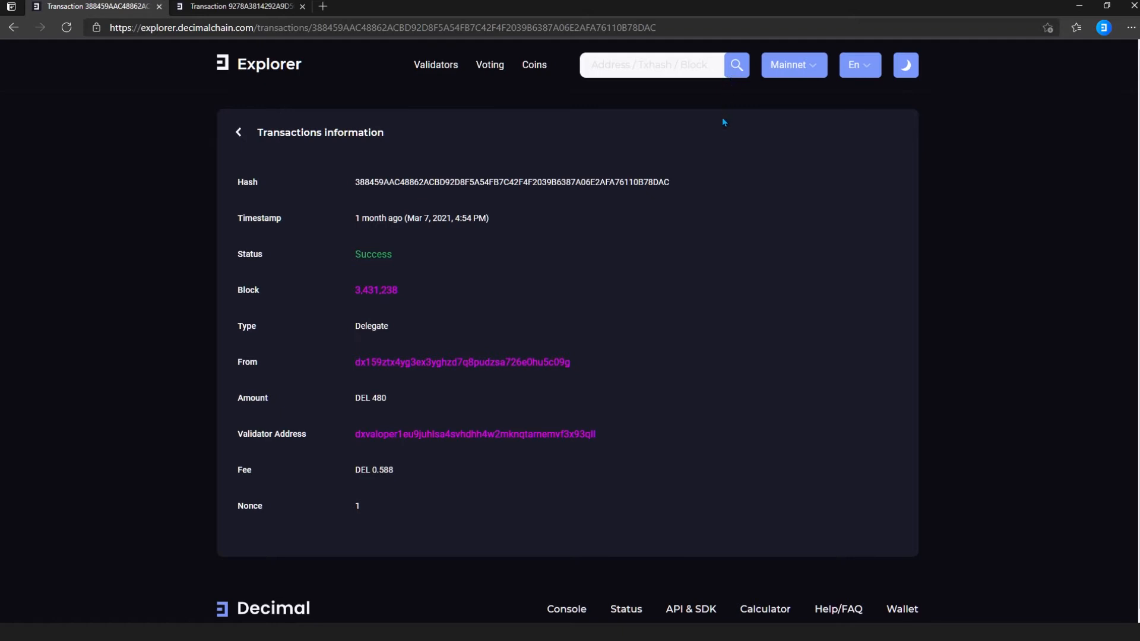
mouse_move(670, 186)
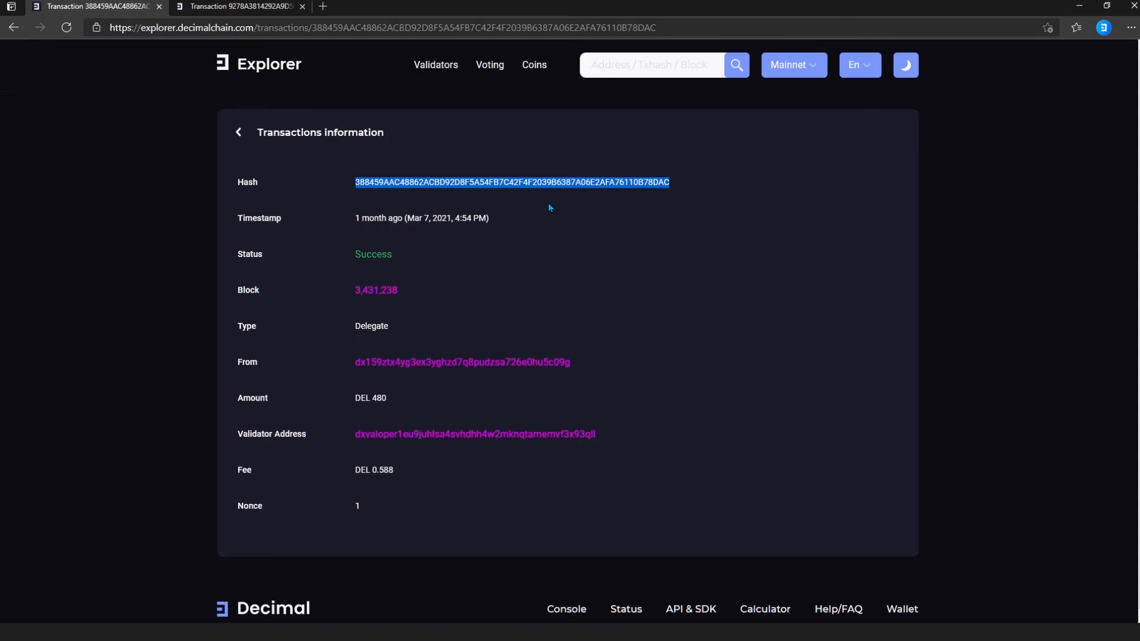
double_click(373, 218)
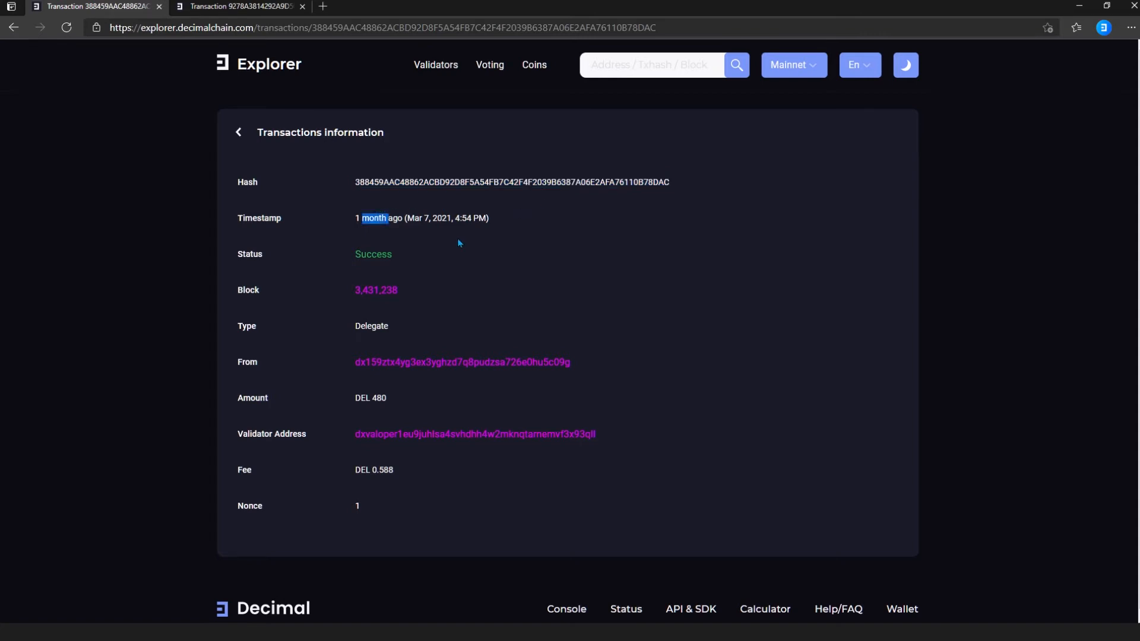
double_click(373, 254)
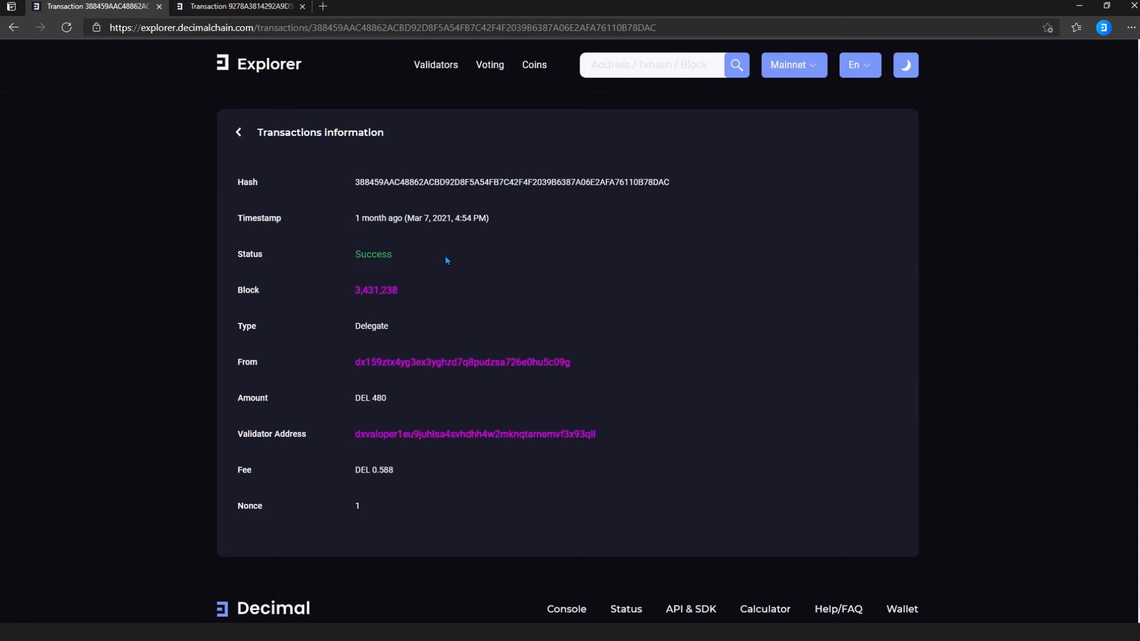
mouse_move(393, 280)
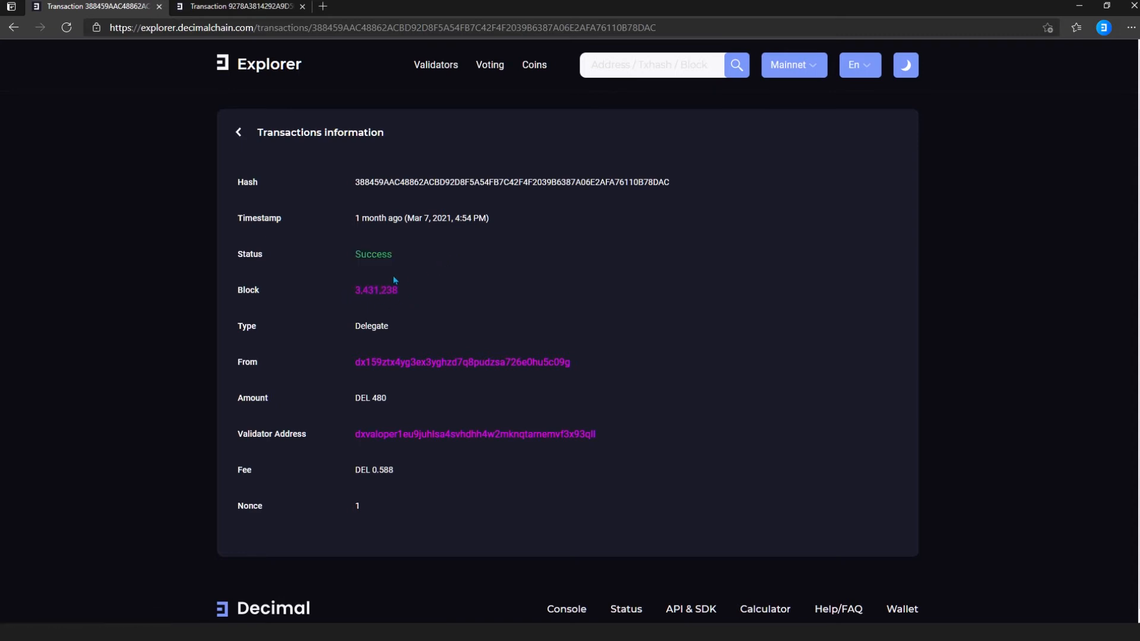
double_click(370, 326)
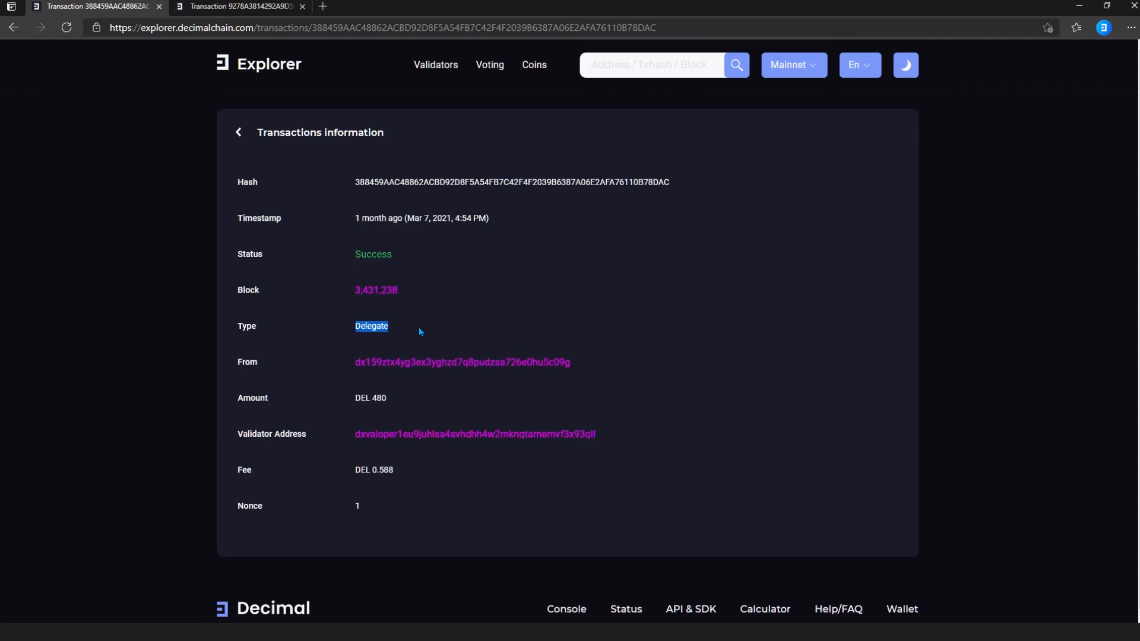
left_click(417, 331)
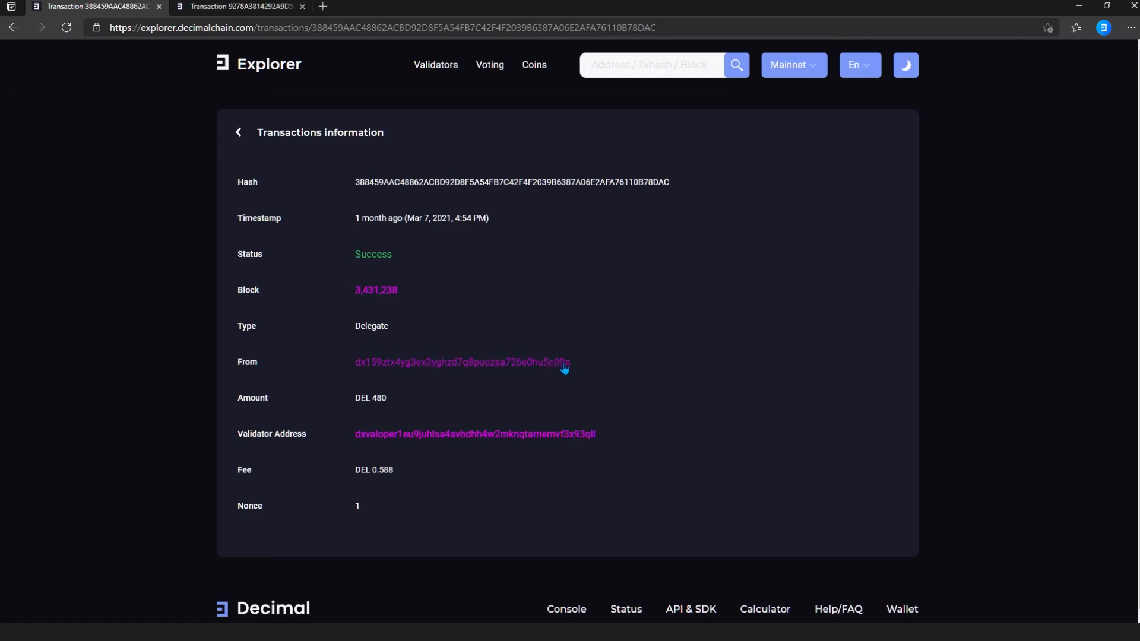
mouse_move(376, 397)
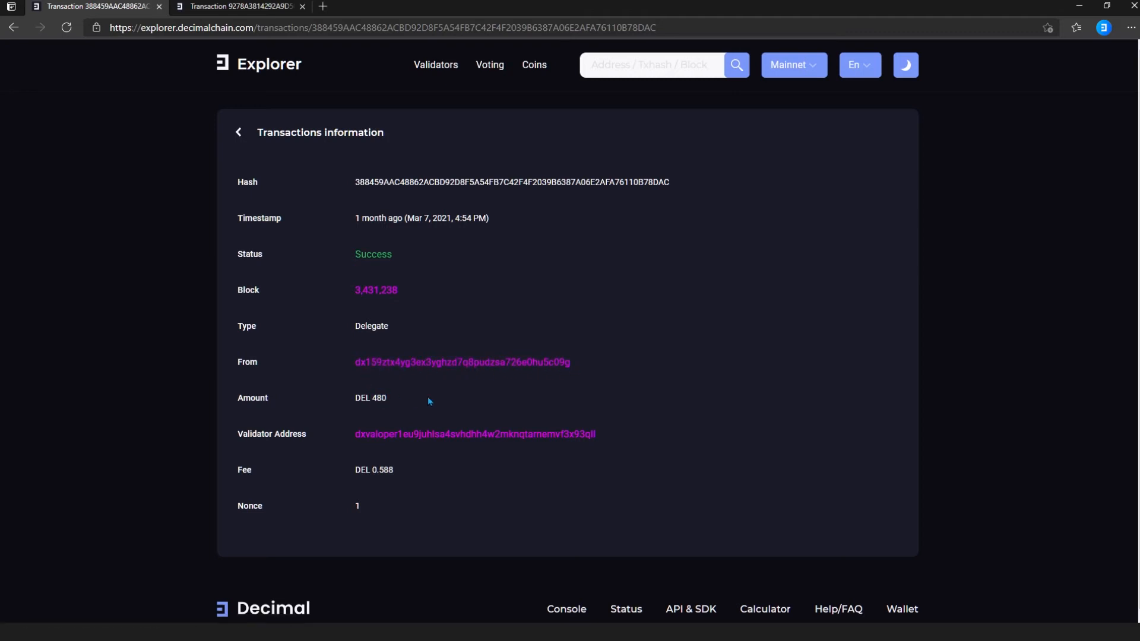
mouse_move(612, 442)
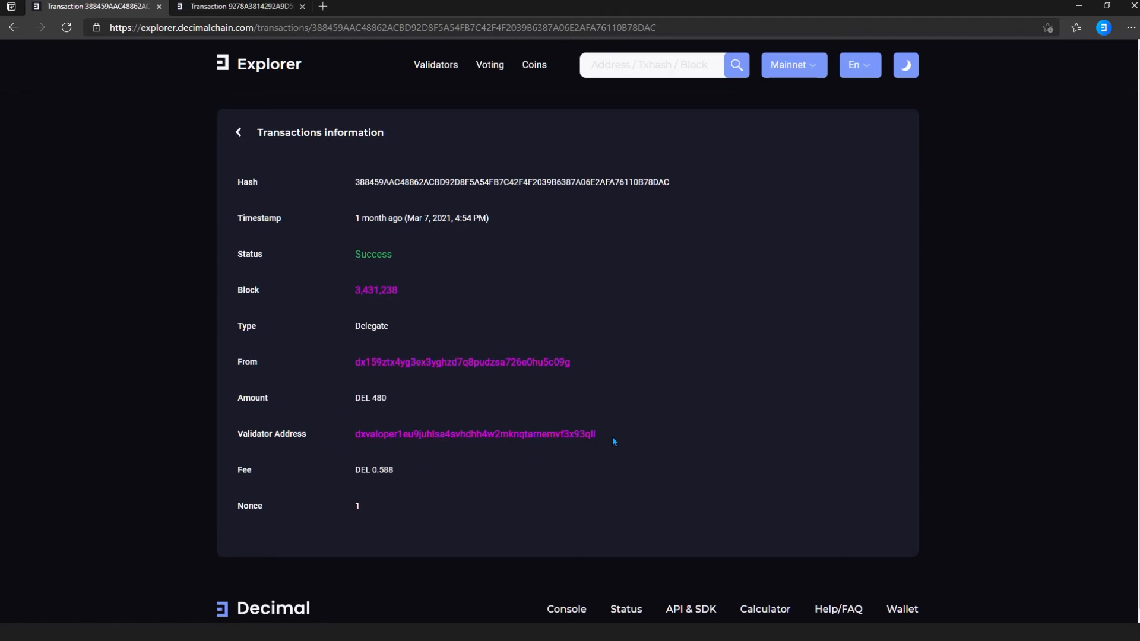
mouse_move(383, 324)
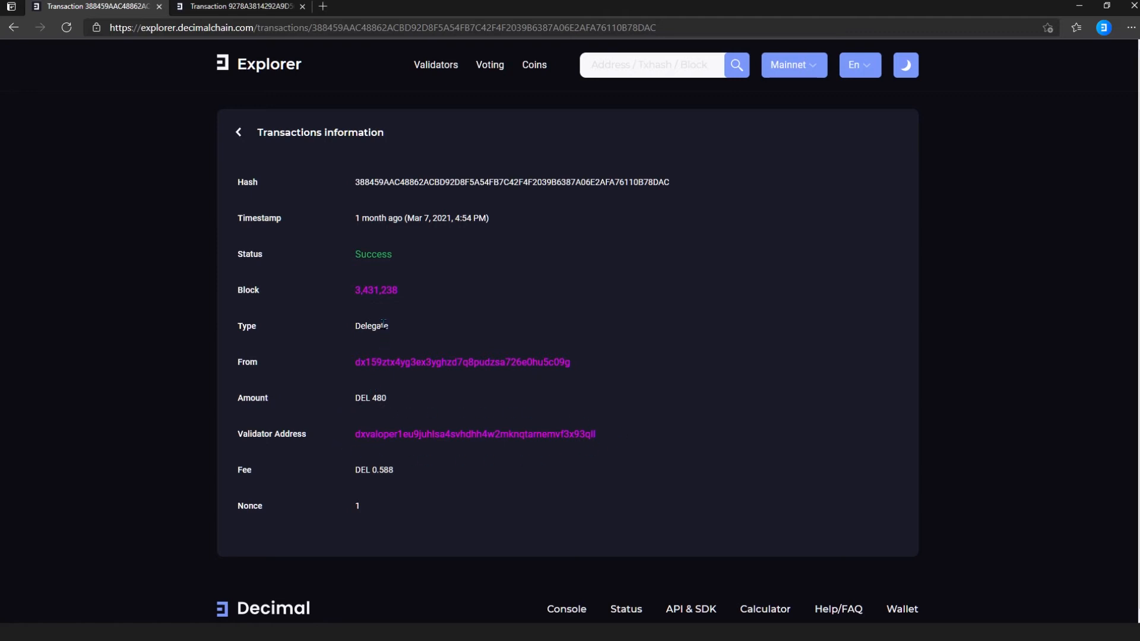
left_click(239, 5)
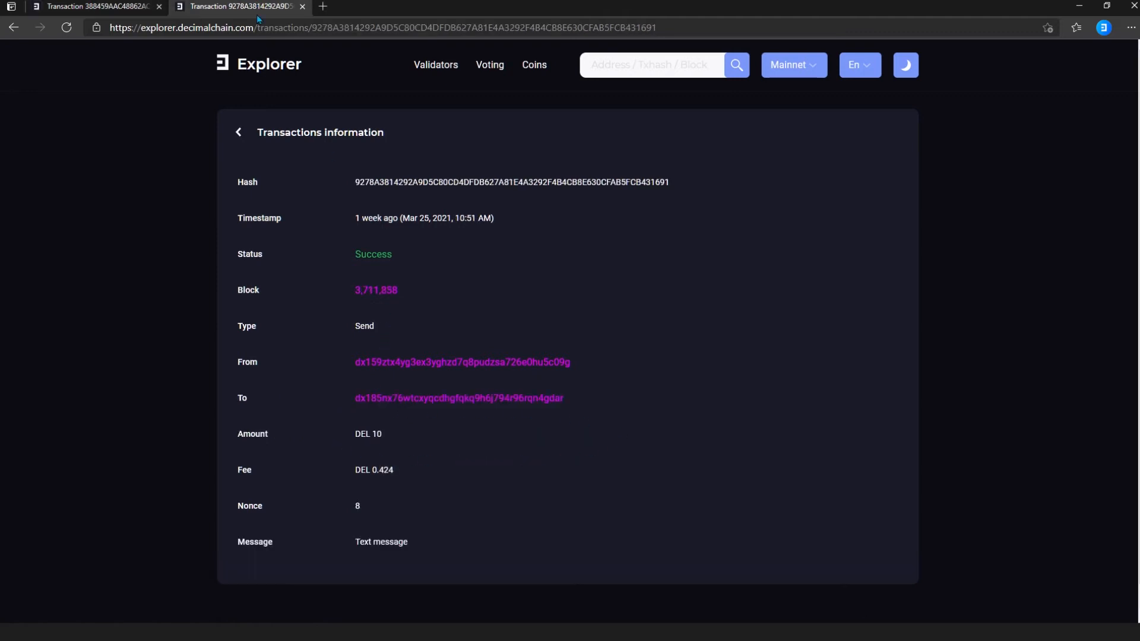
mouse_move(383, 419)
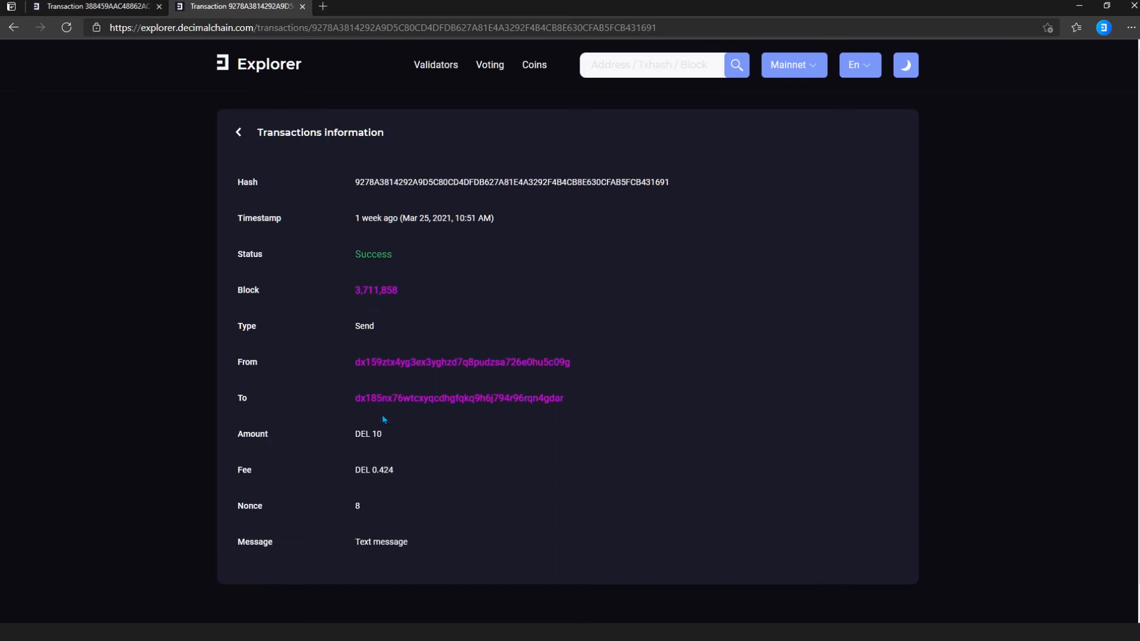
mouse_move(541, 400)
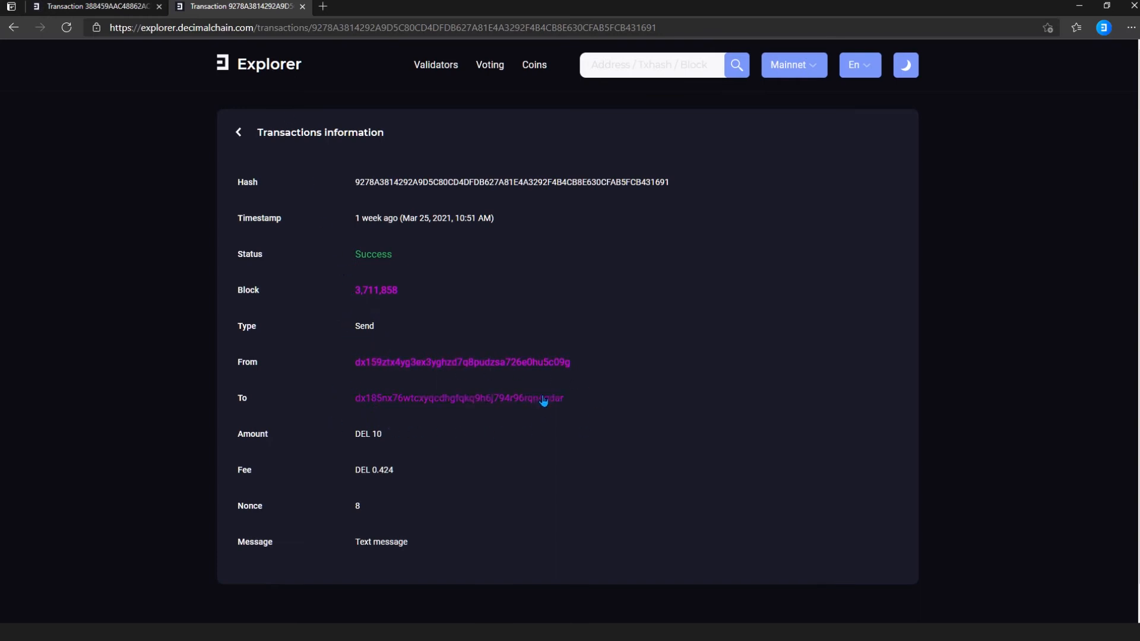
left_click(95, 6)
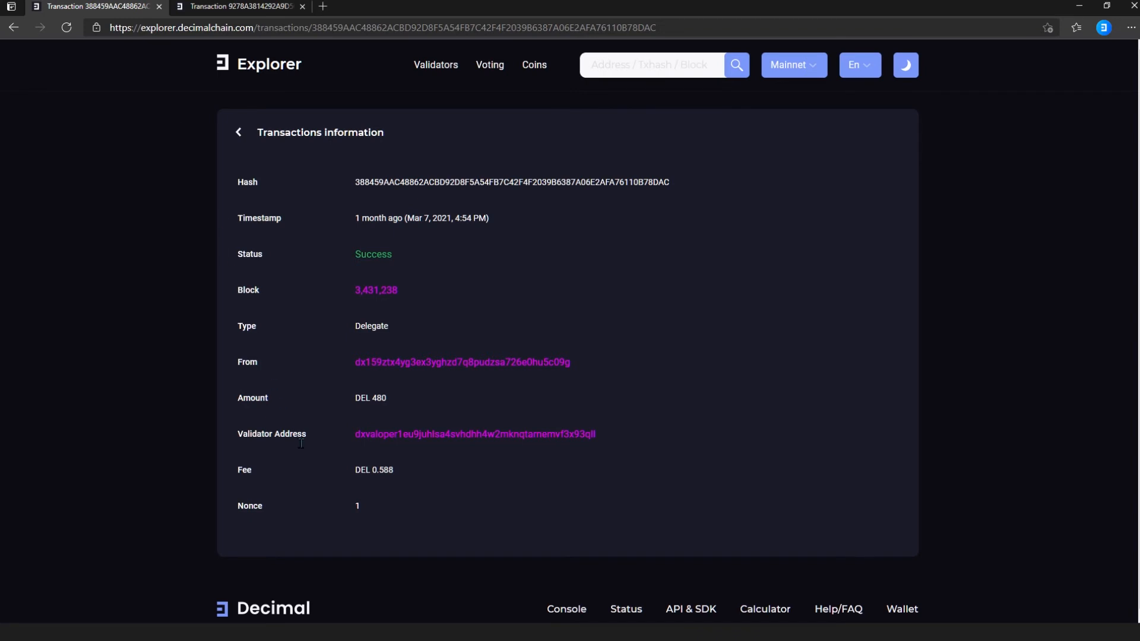
mouse_move(392, 491)
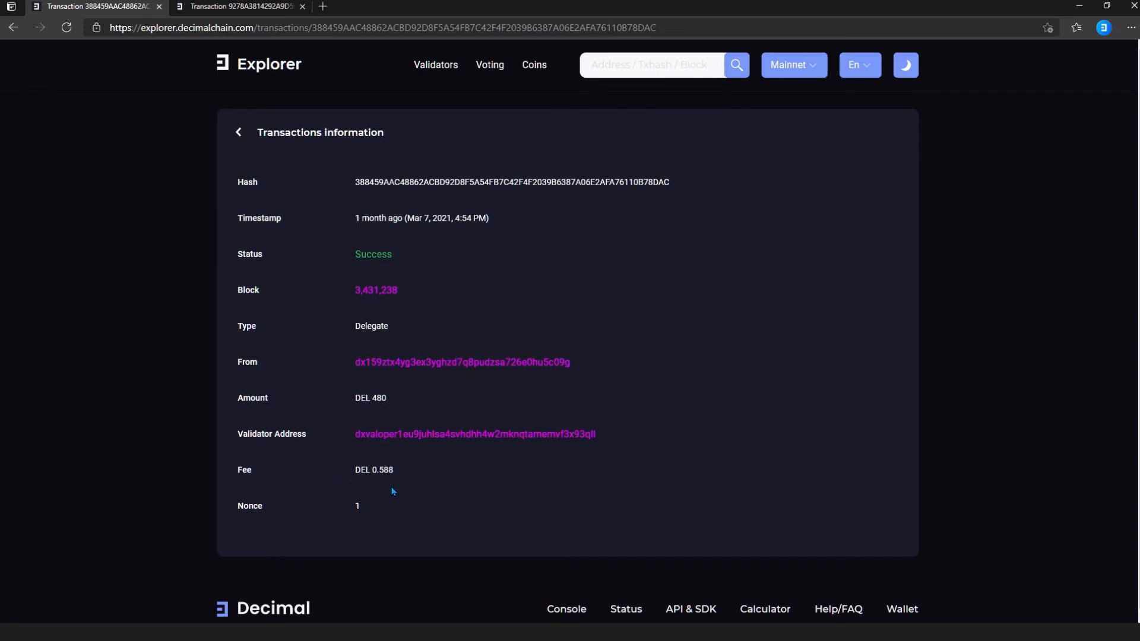
mouse_move(351, 511)
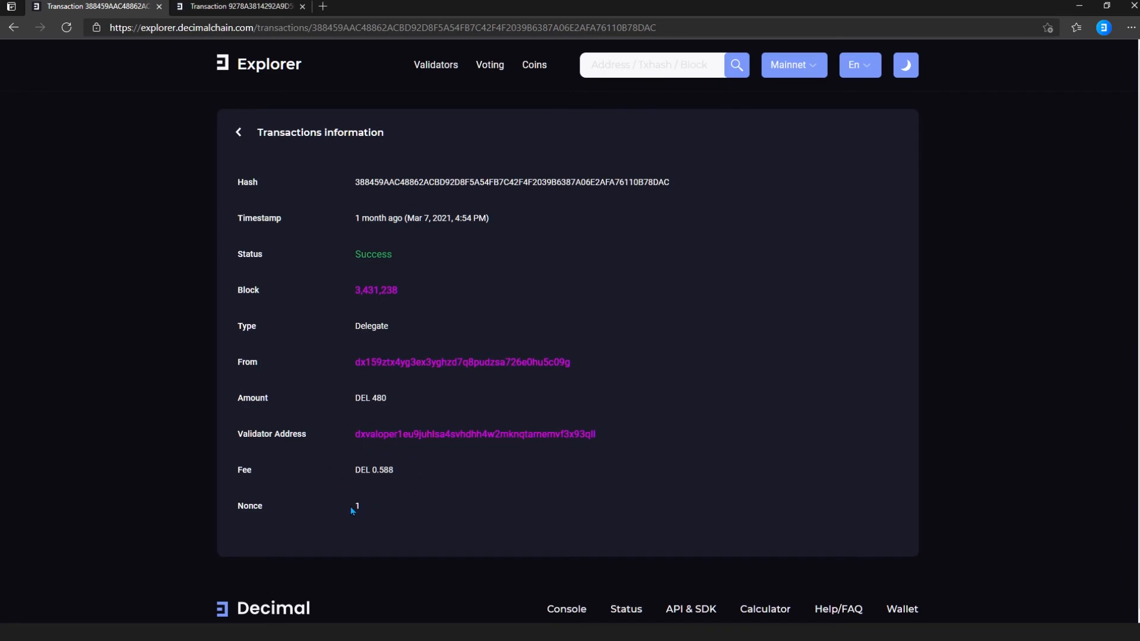
mouse_move(363, 517)
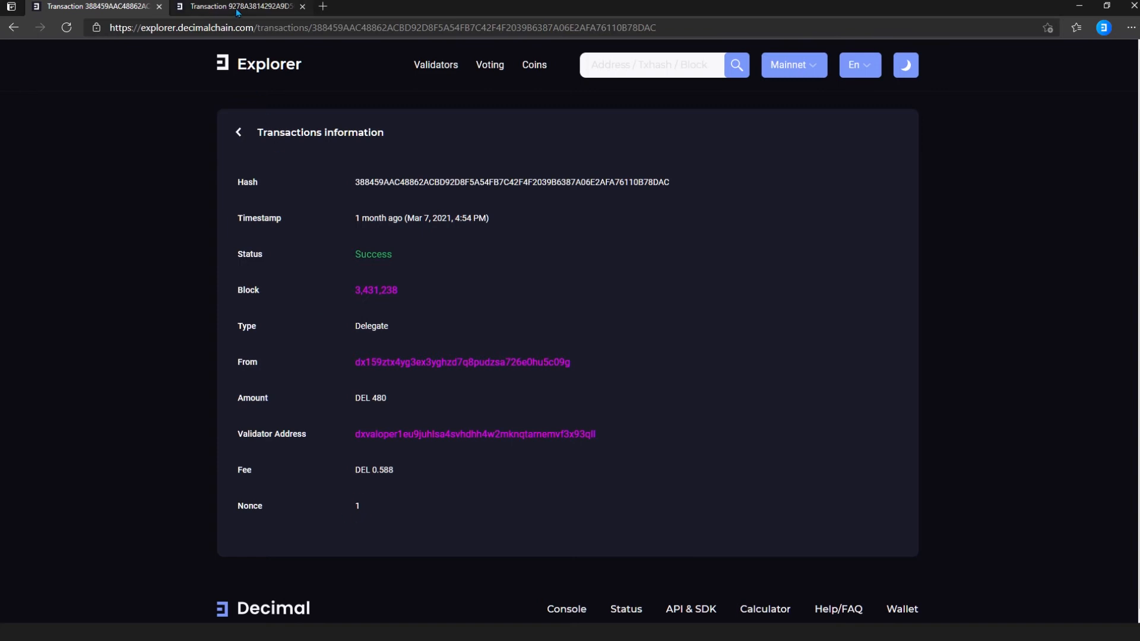
Switch to the Send DEL 10 transaction and review its Text message field
left_click(239, 6)
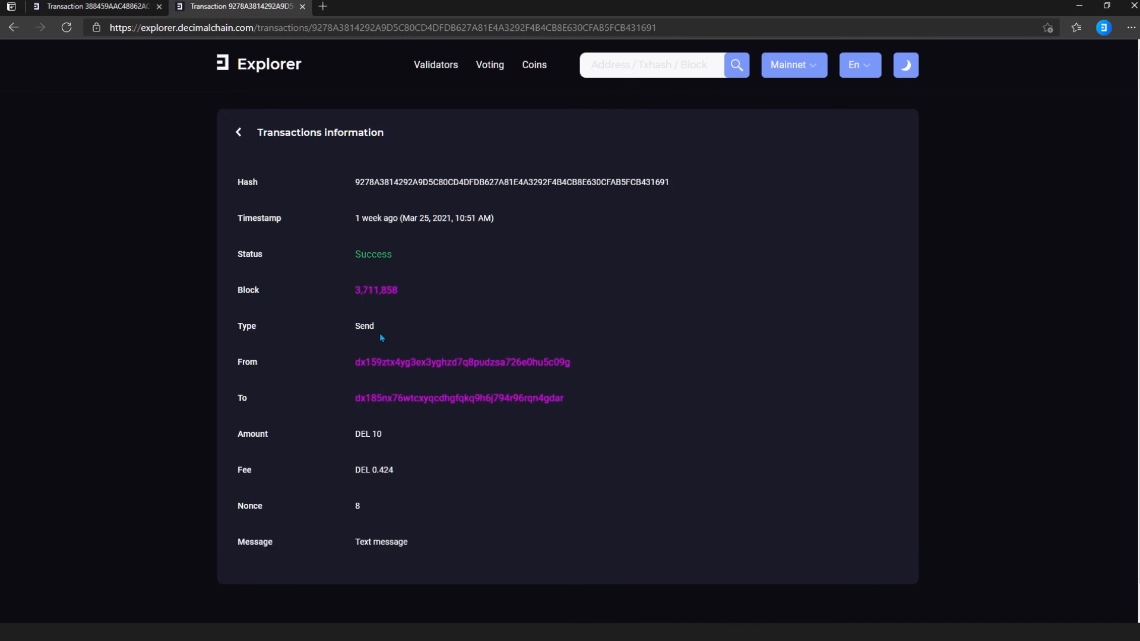
mouse_move(405, 542)
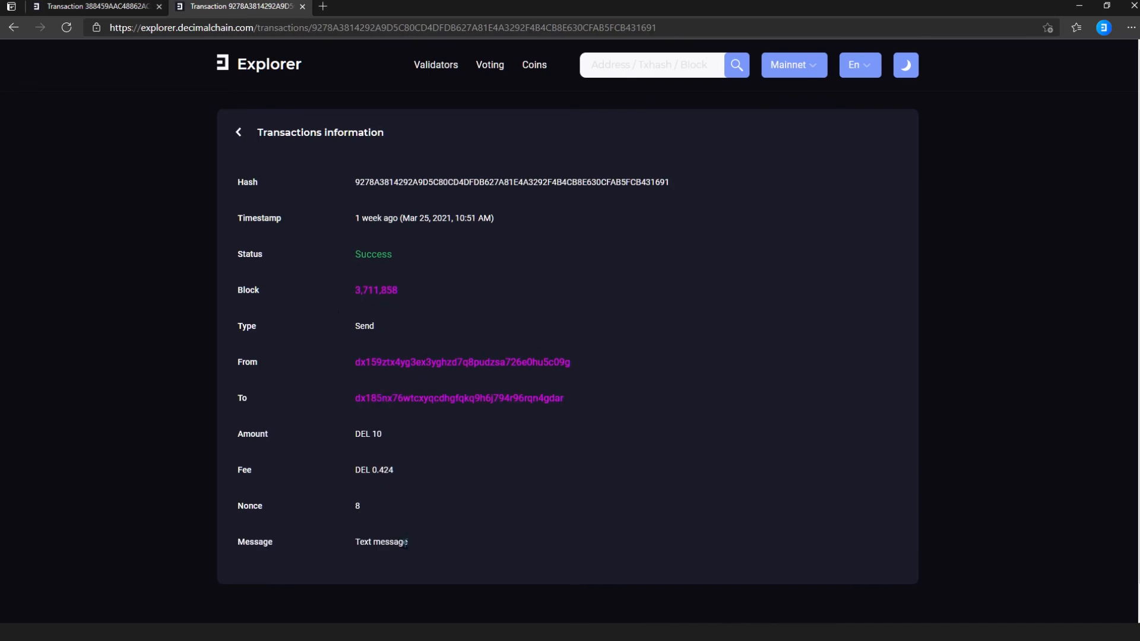
double_click(380, 541)
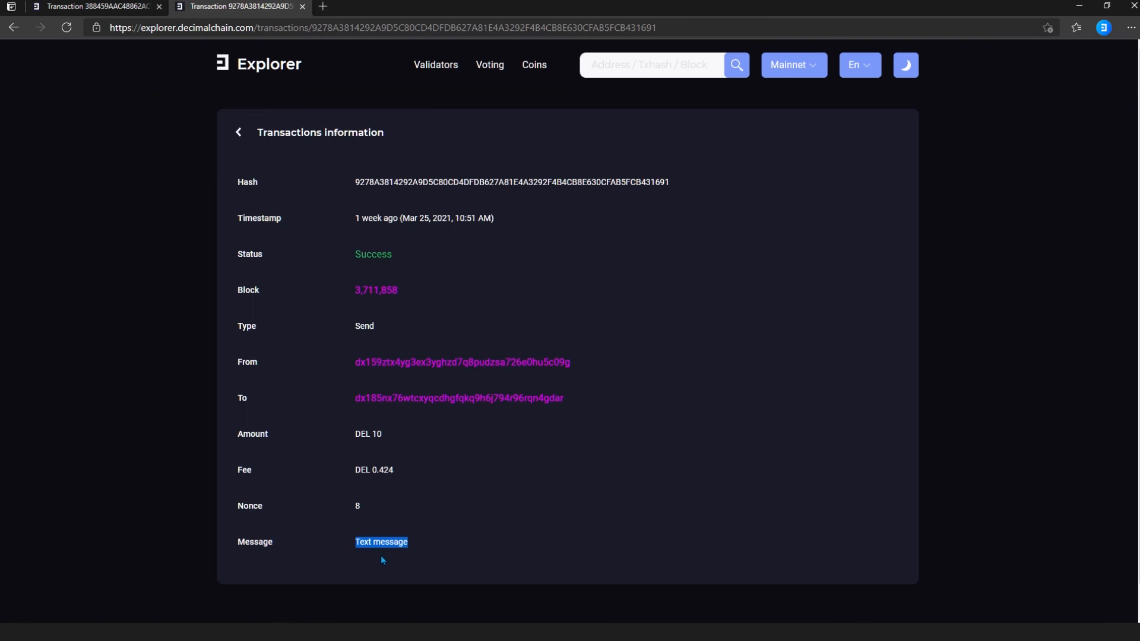
left_click(436, 551)
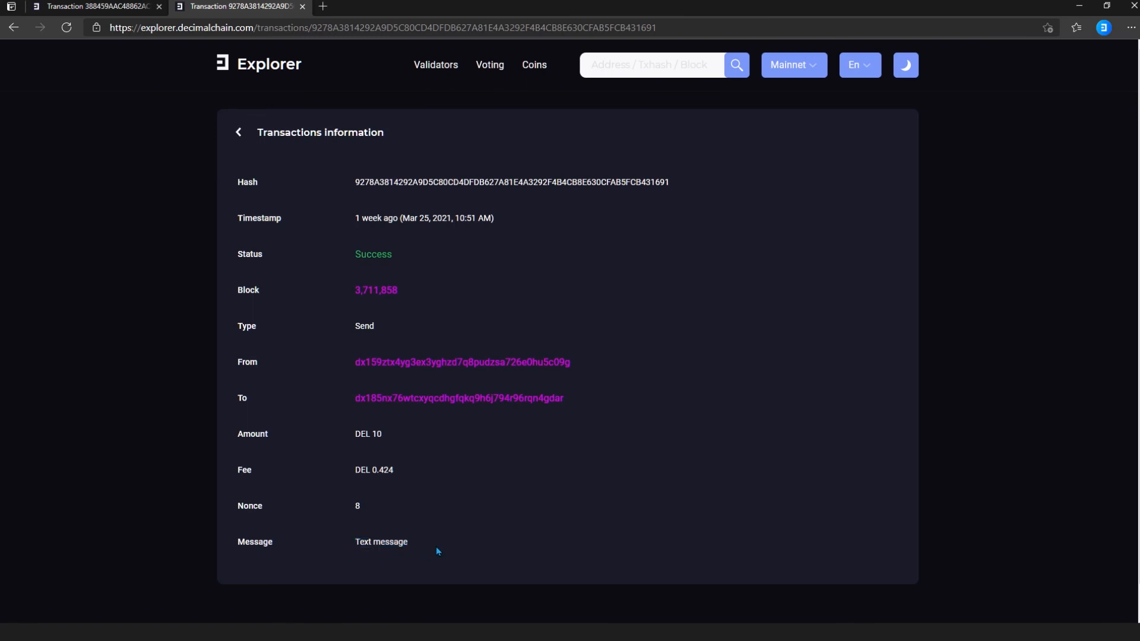
mouse_move(377, 289)
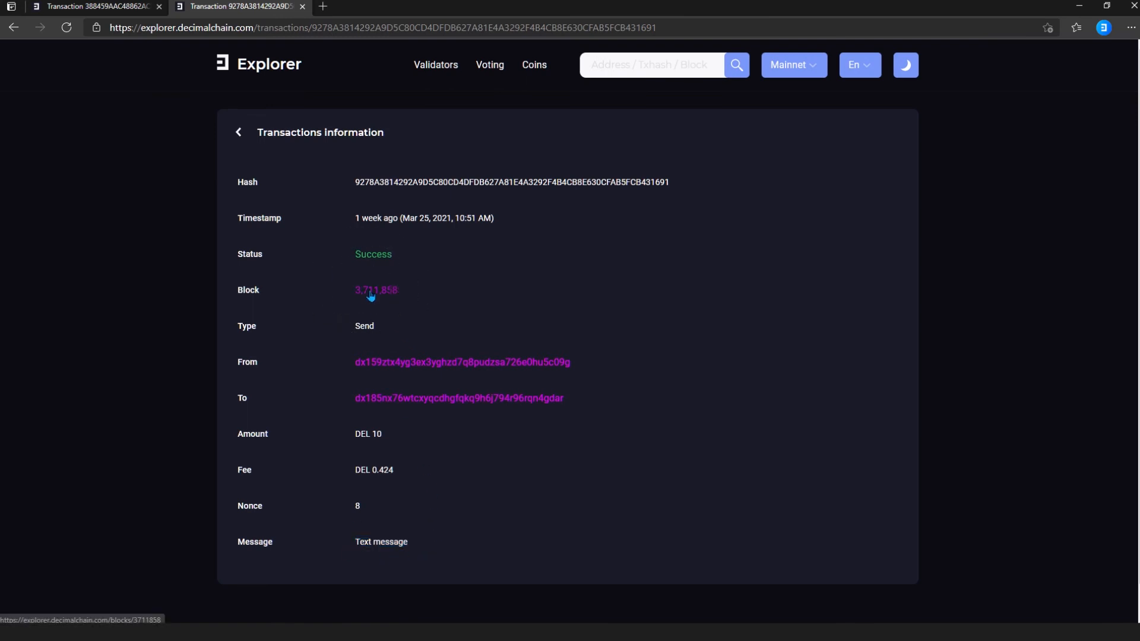
mouse_move(435, 400)
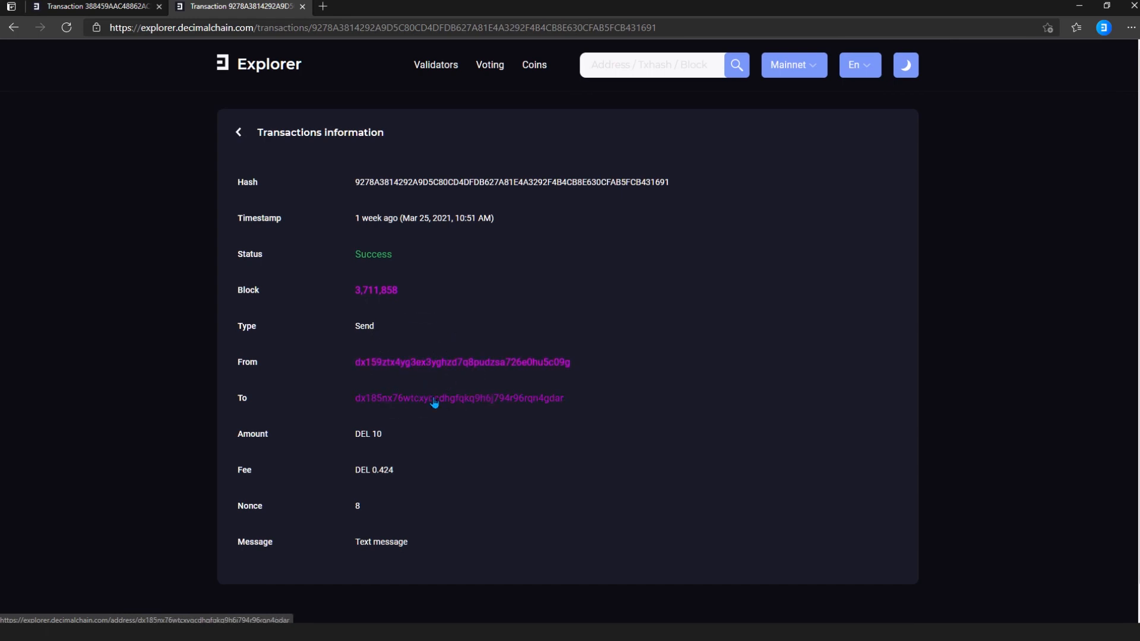
mouse_move(533, 439)
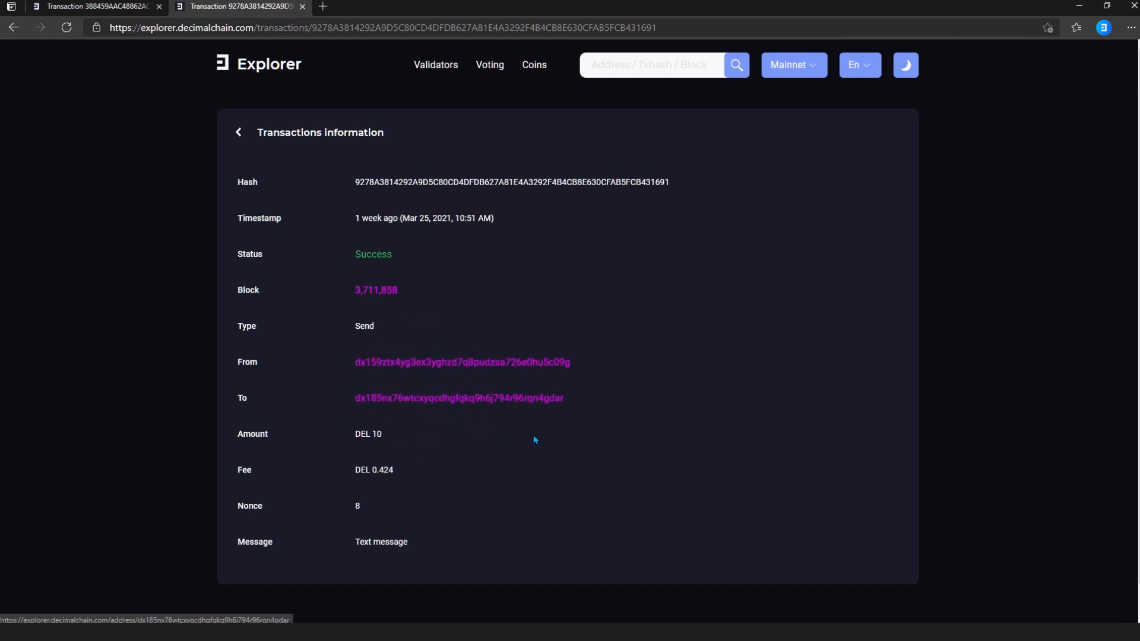
scroll("down", 3)
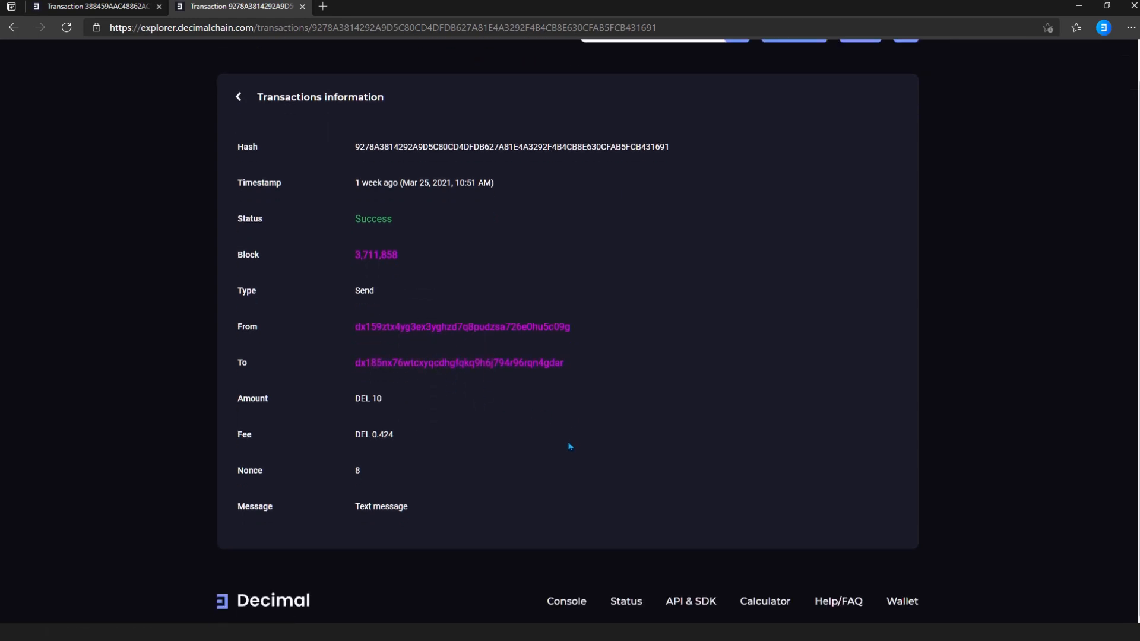
scroll("up", 3)
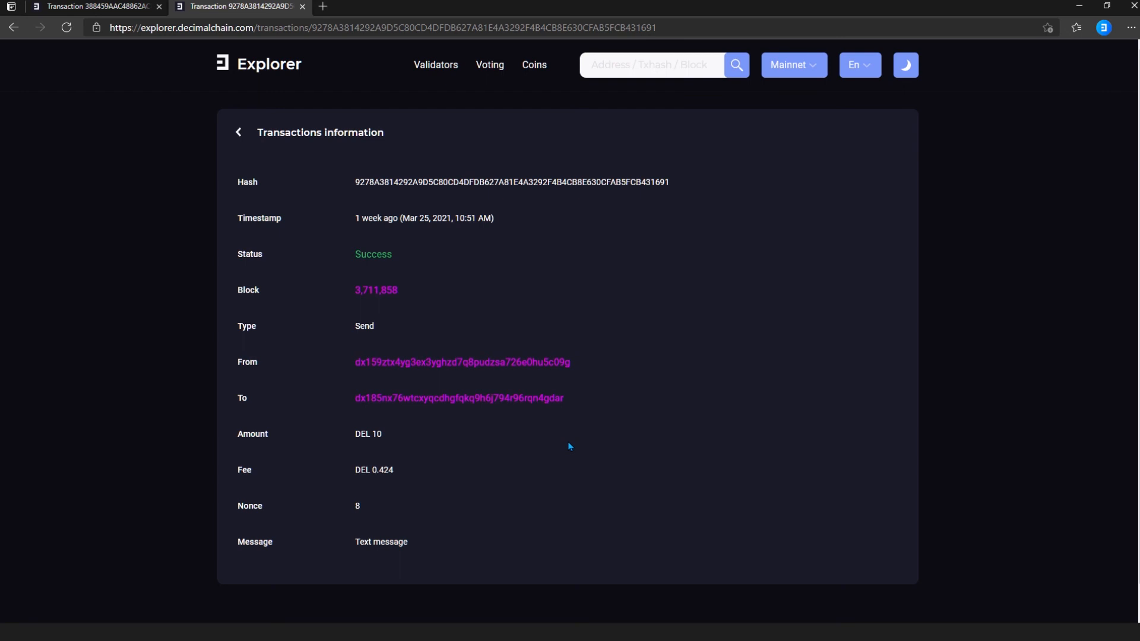
scroll("down", 3)
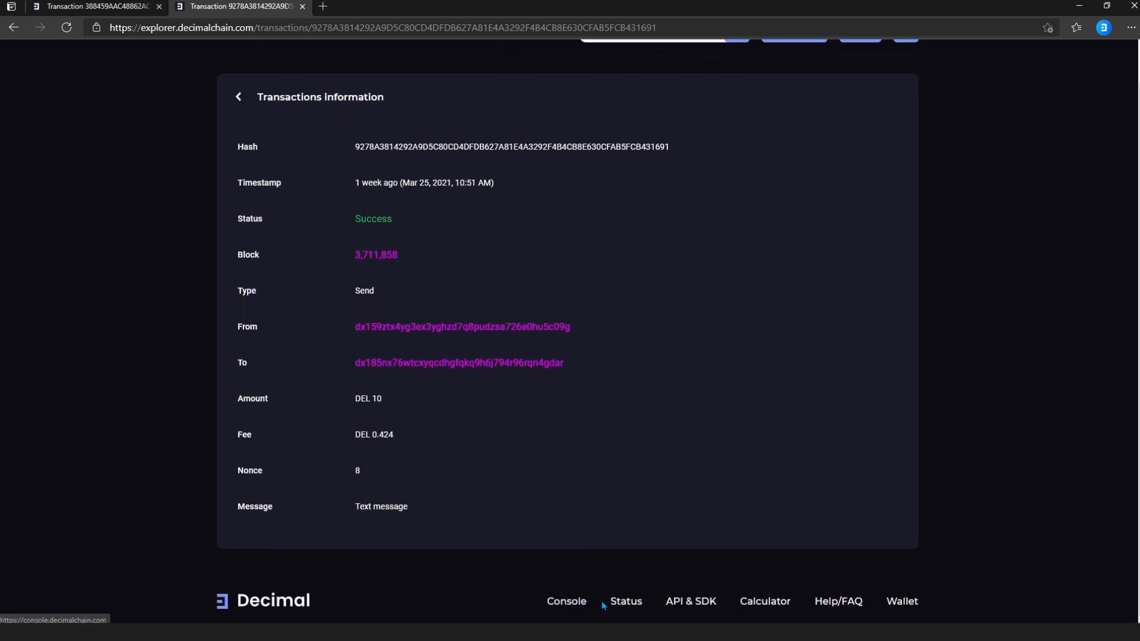
mouse_move(764, 601)
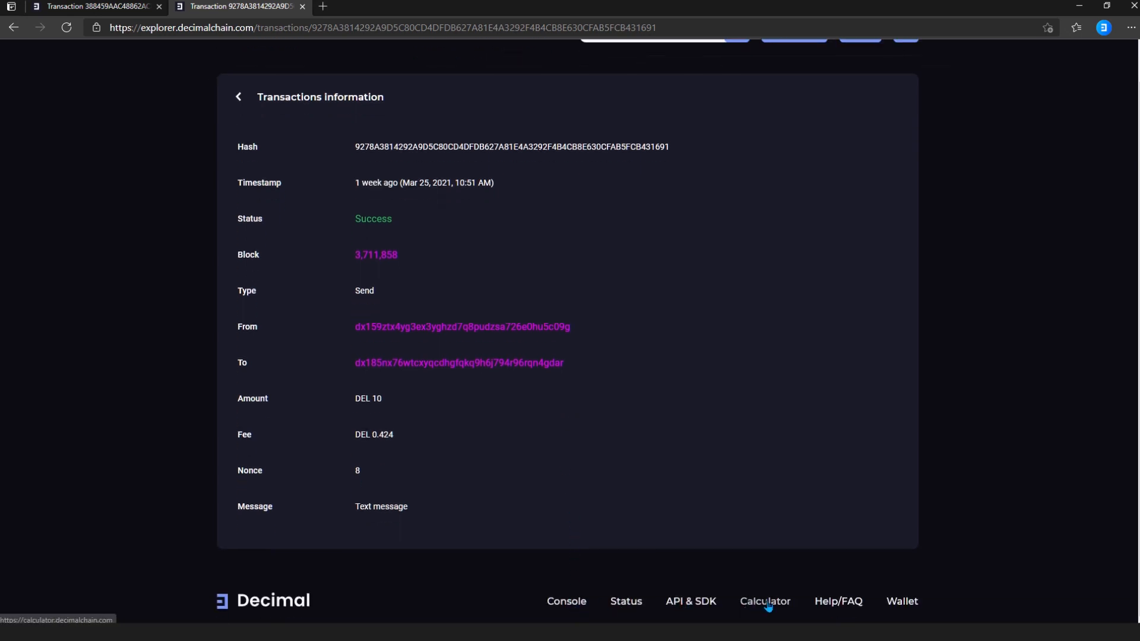
mouse_move(796, 522)
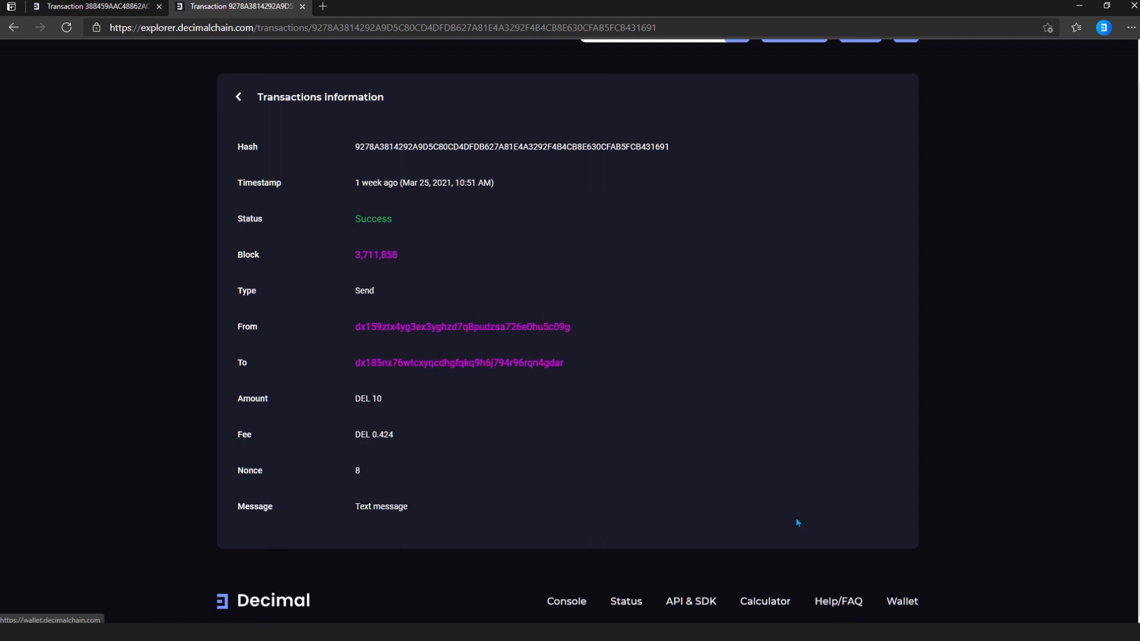